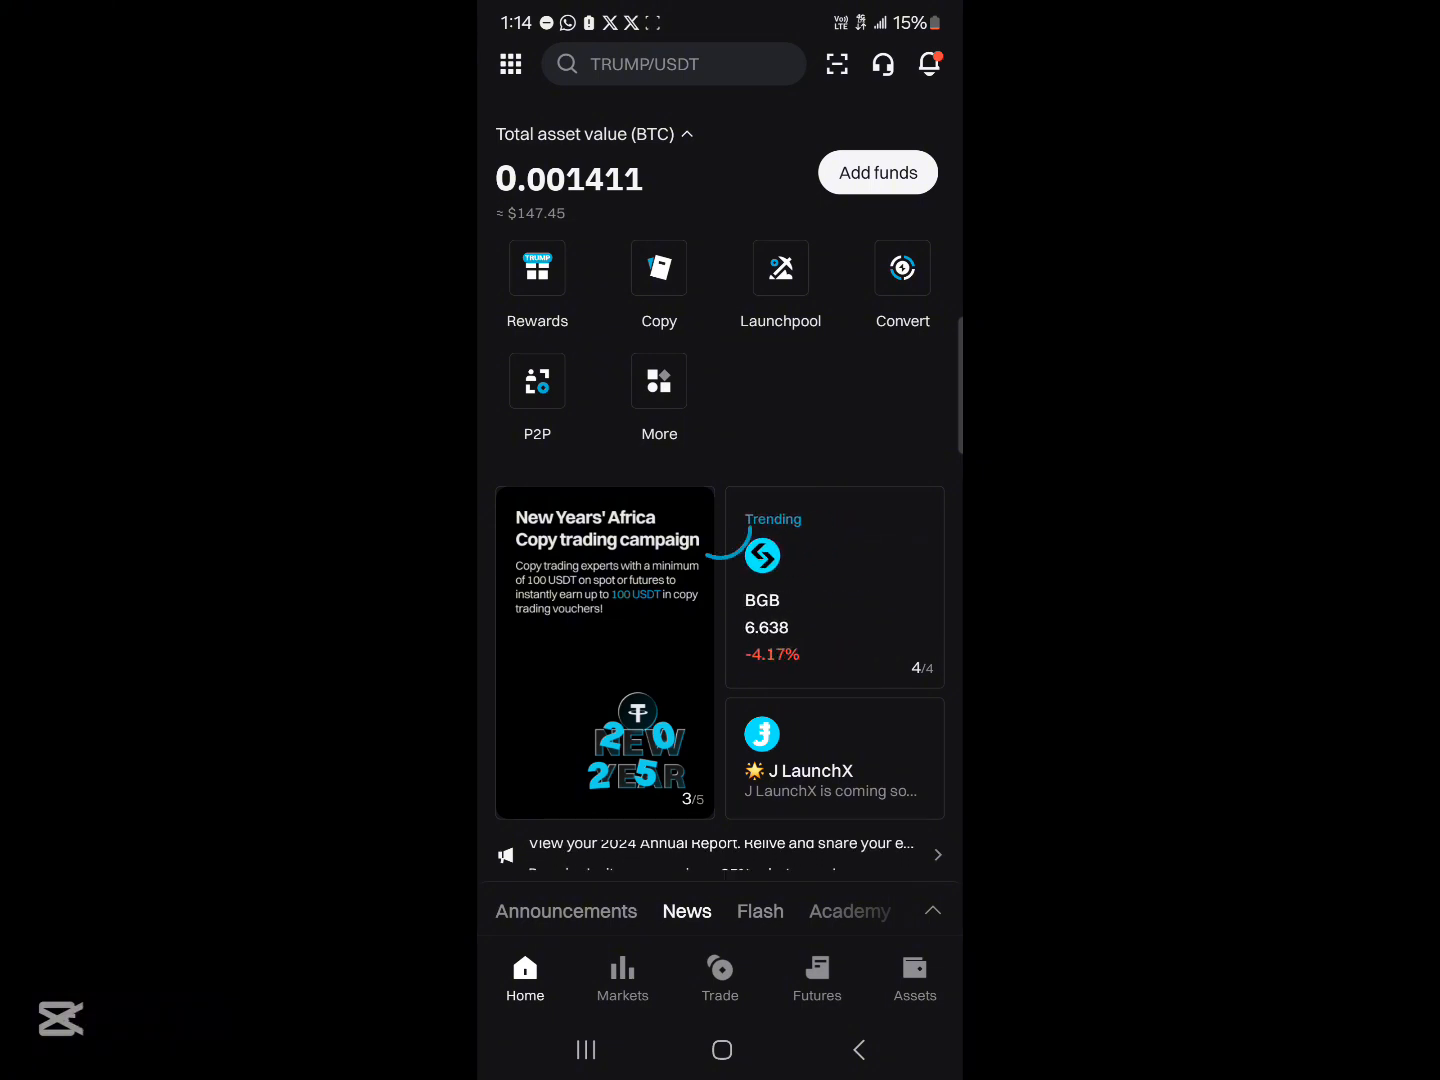
# Review the Add funds options for deposits and crypto purchases, then leave the page.
pyautogui.click(876, 172)
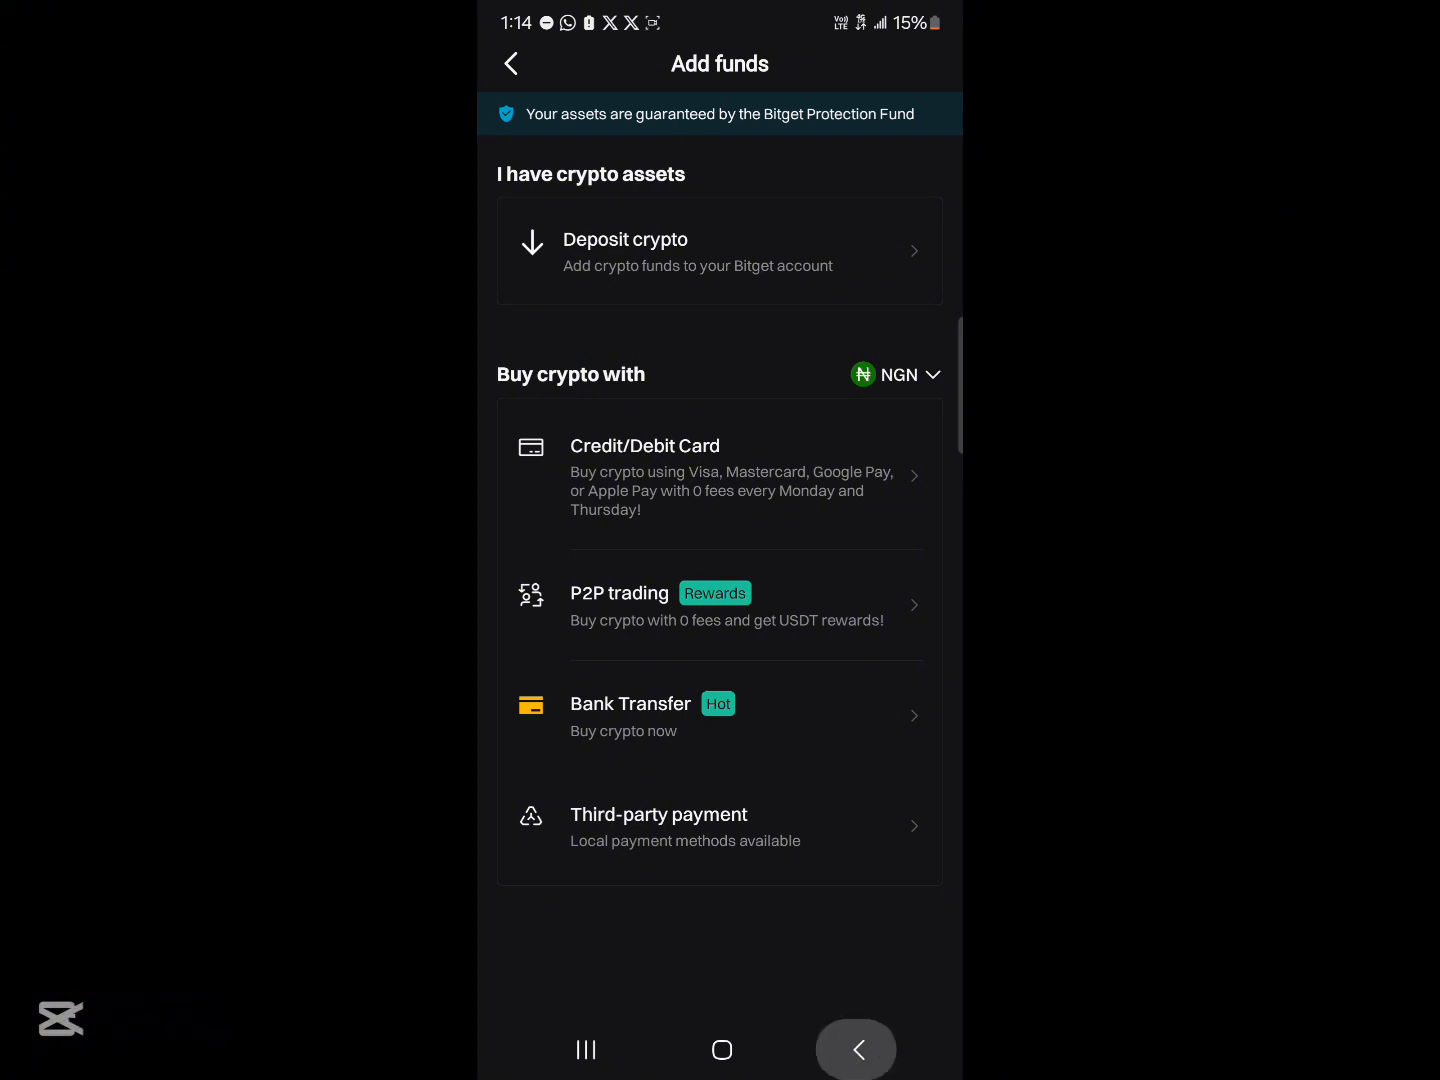
pyautogui.click(510, 62)
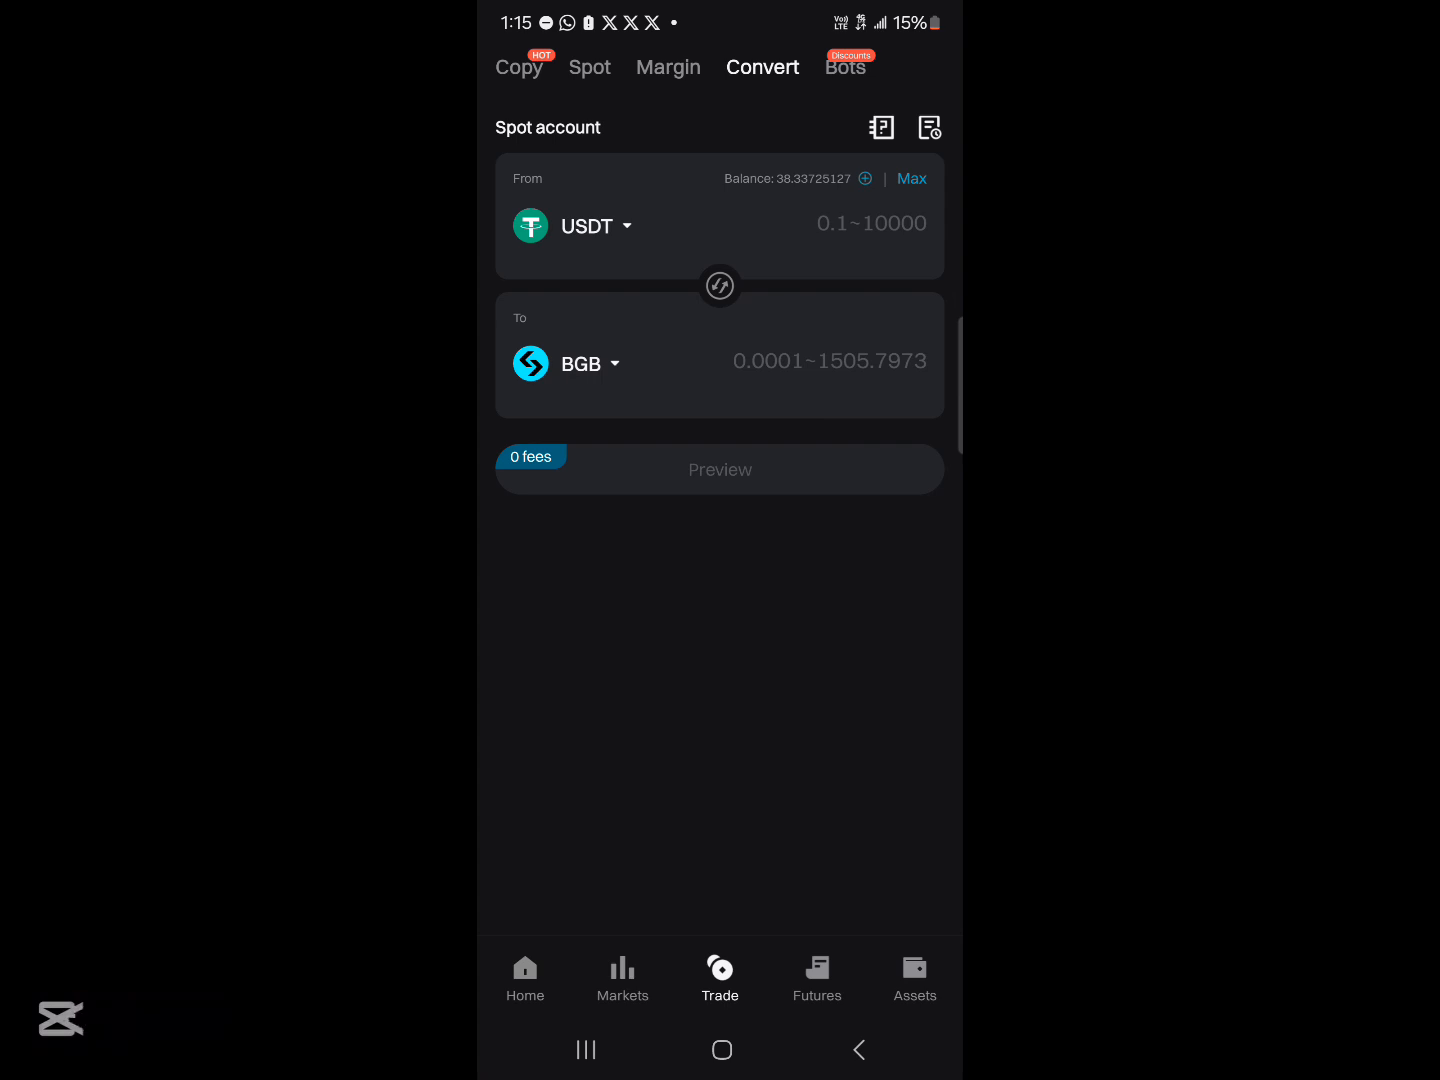
# Choose SOL as the currency to receive in the conversion.
pyautogui.click(580, 364)
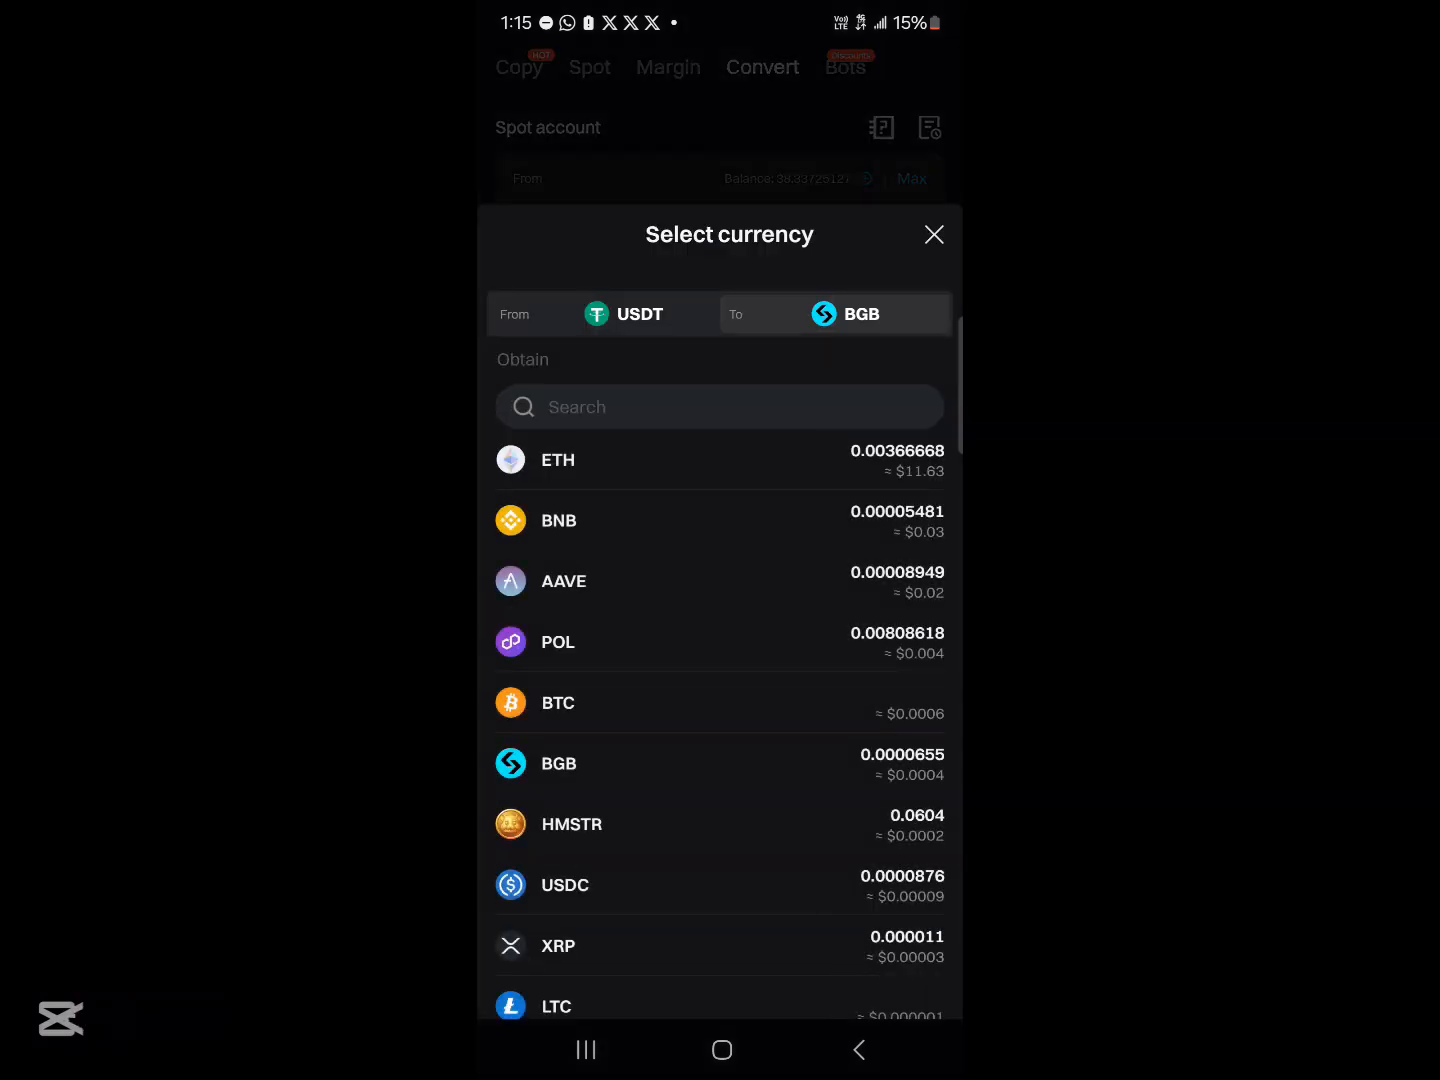
pyautogui.click(718, 408)
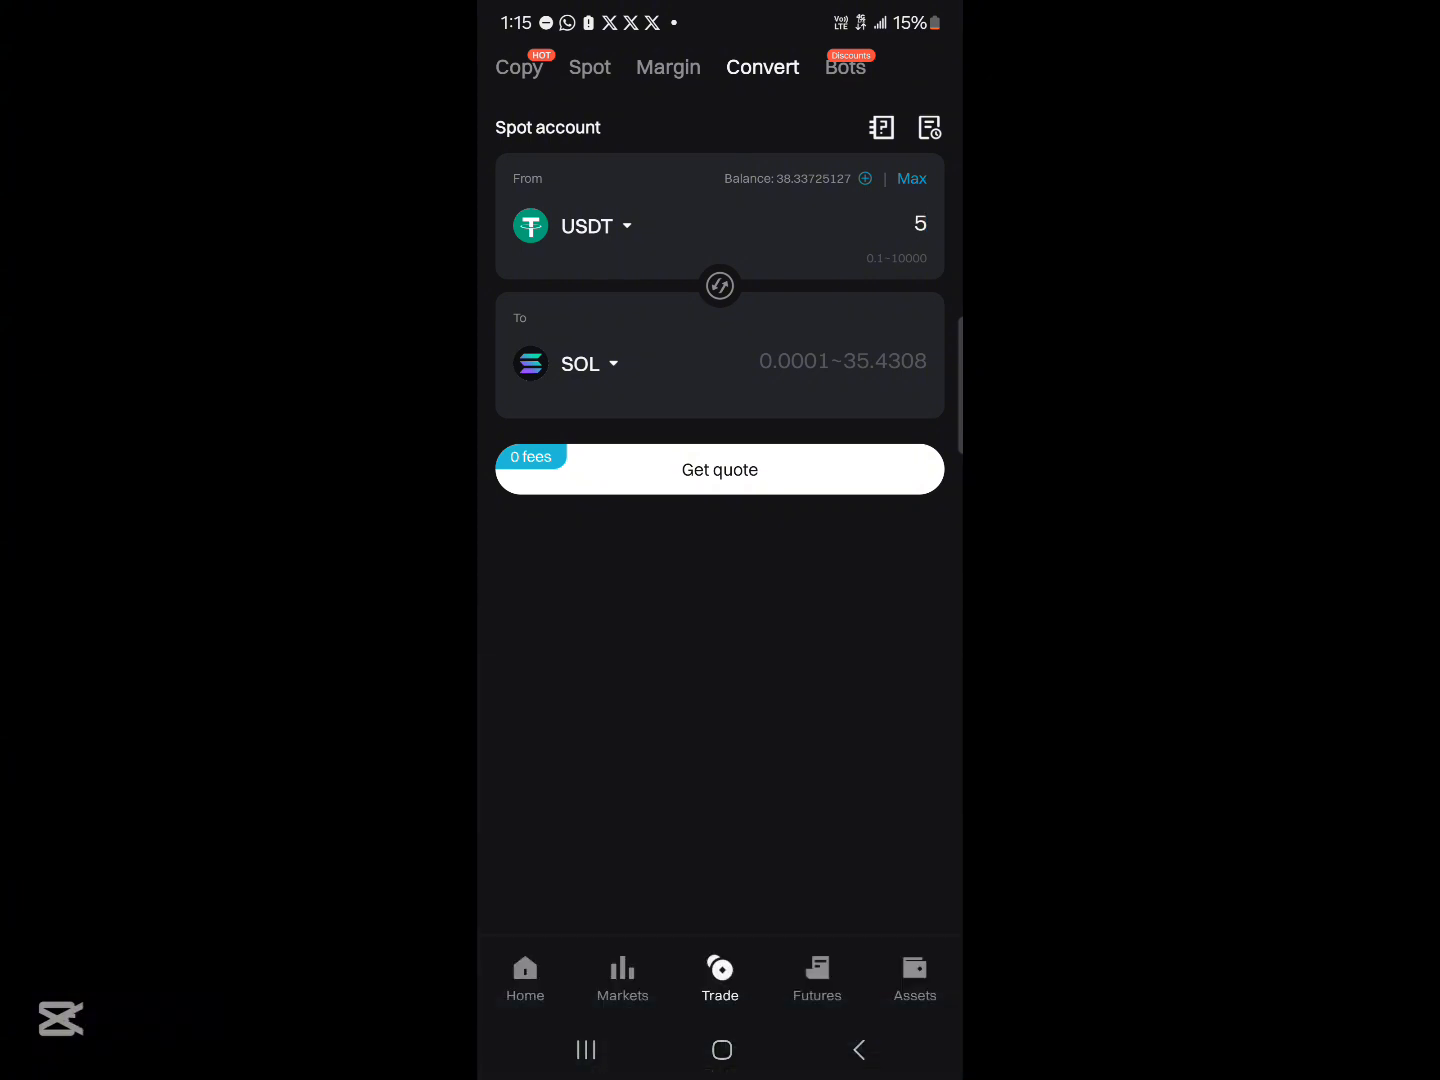
# Leave the Convert screen and return to the home dashboard showing total assets.
pyautogui.click(720, 468)
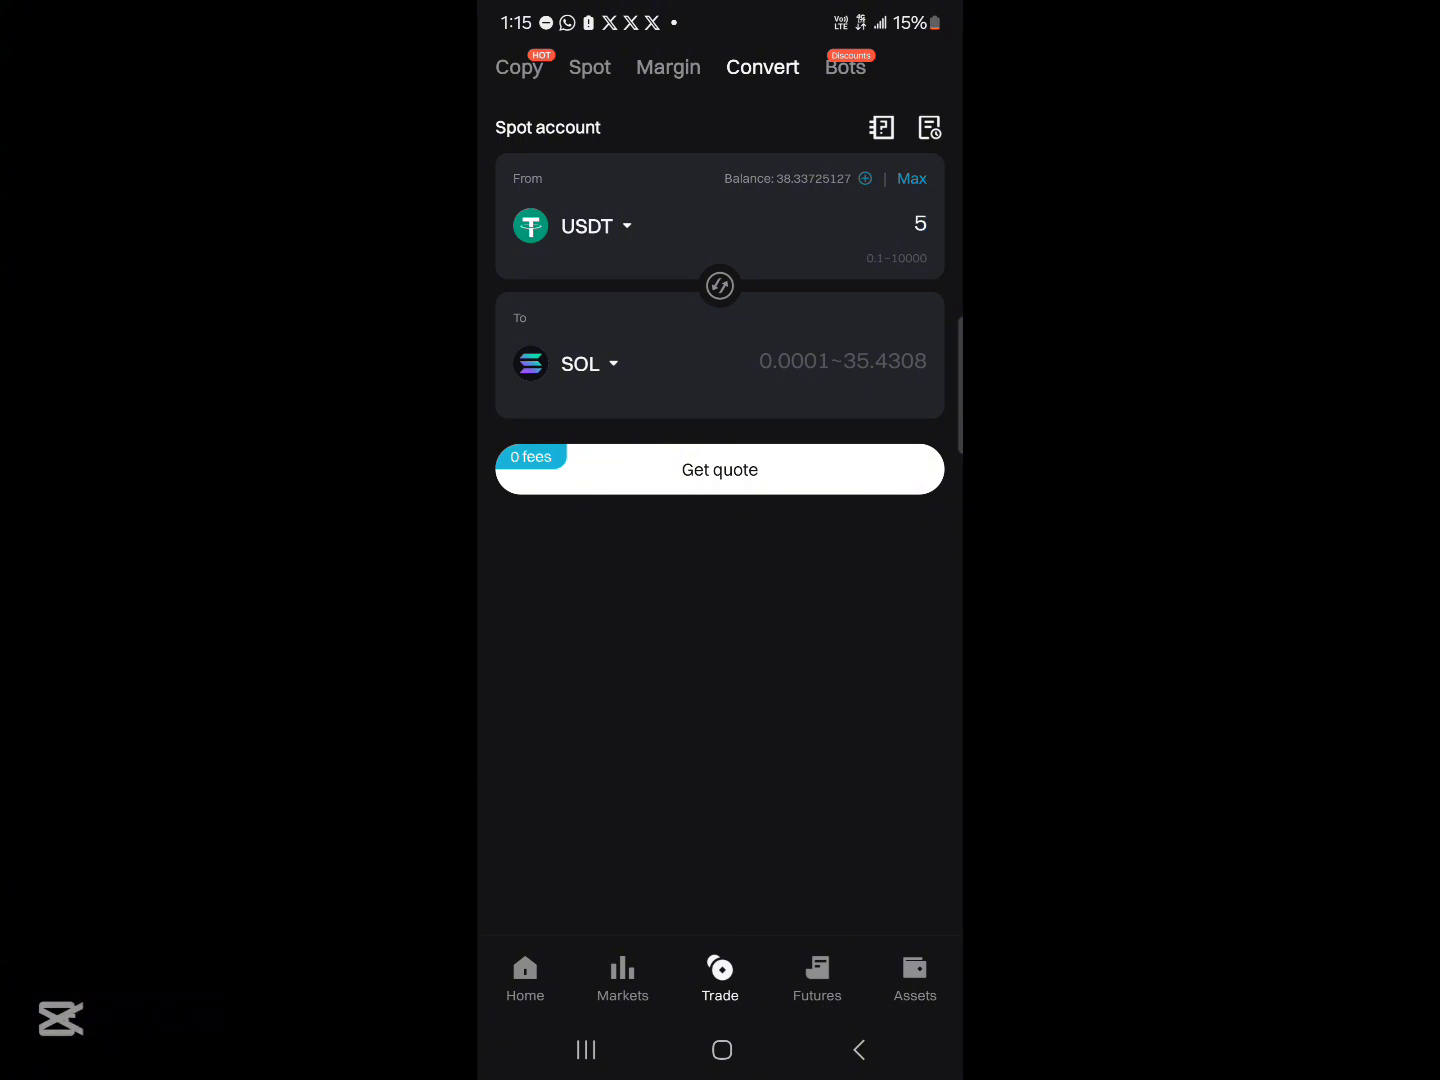
pyautogui.click(524, 976)
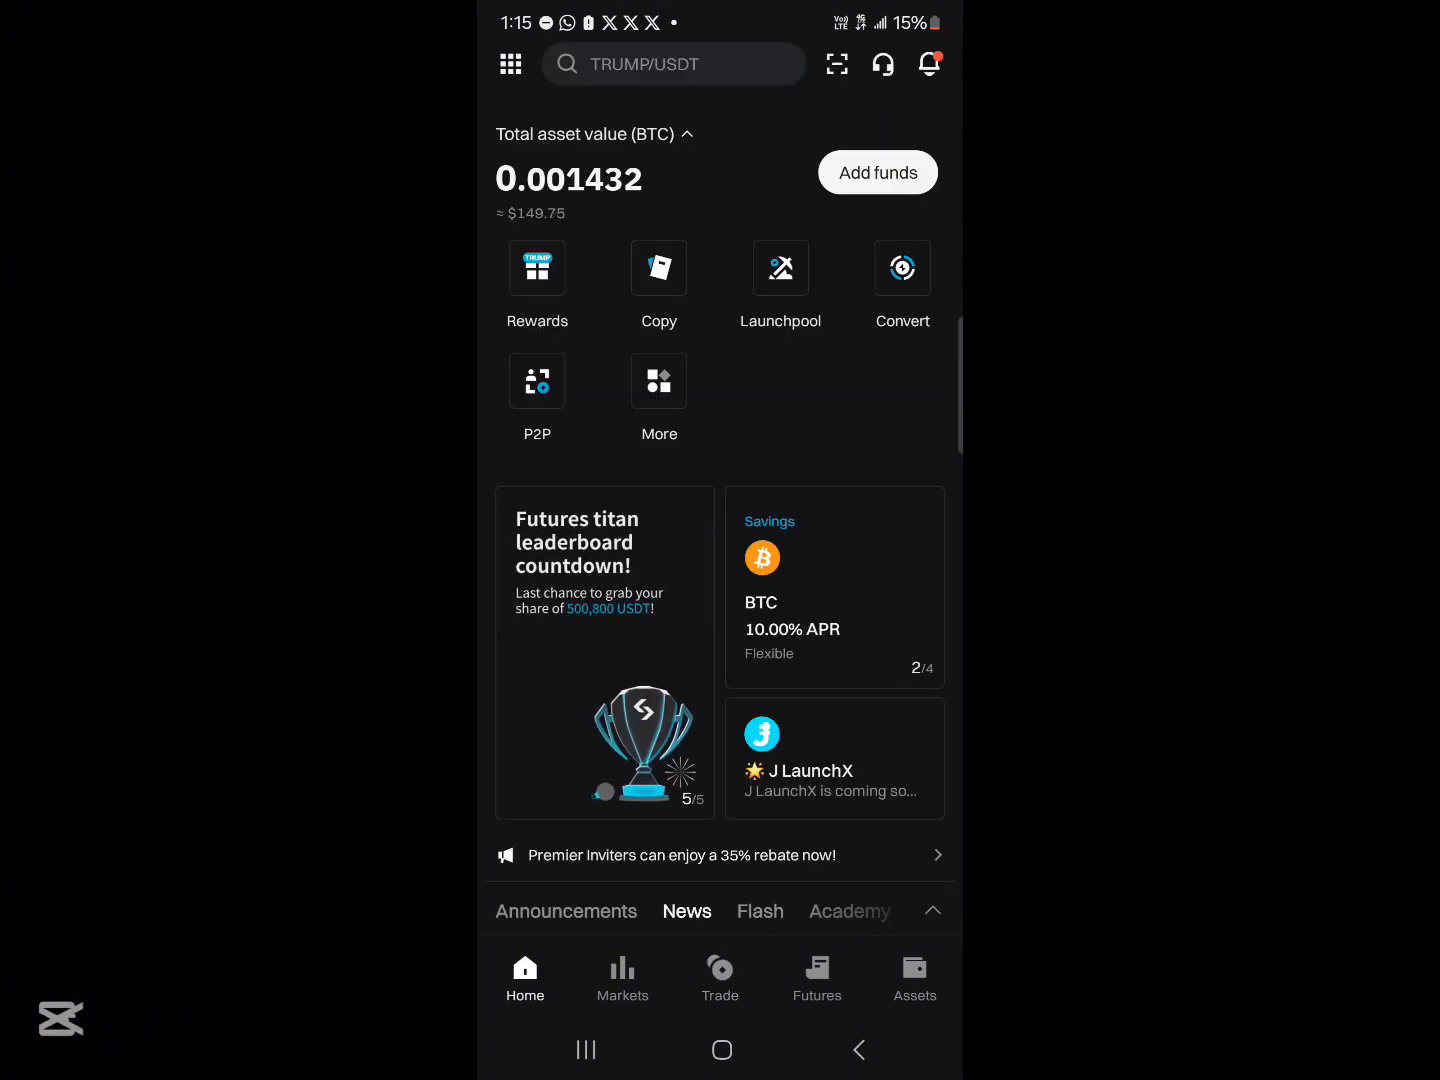